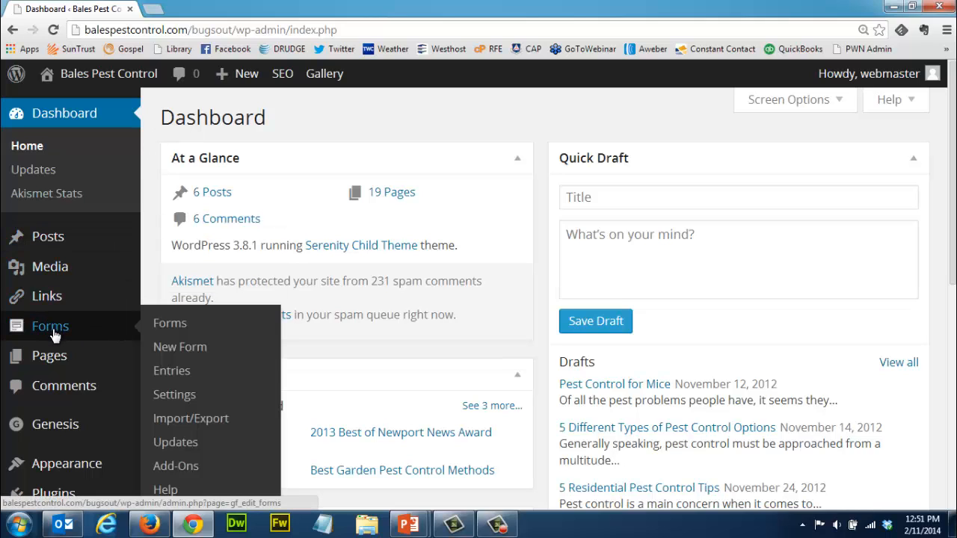
Go from the Dashboard to the Gravity Forms list via the admin sidebar's Forms menu
left_click(171, 370)
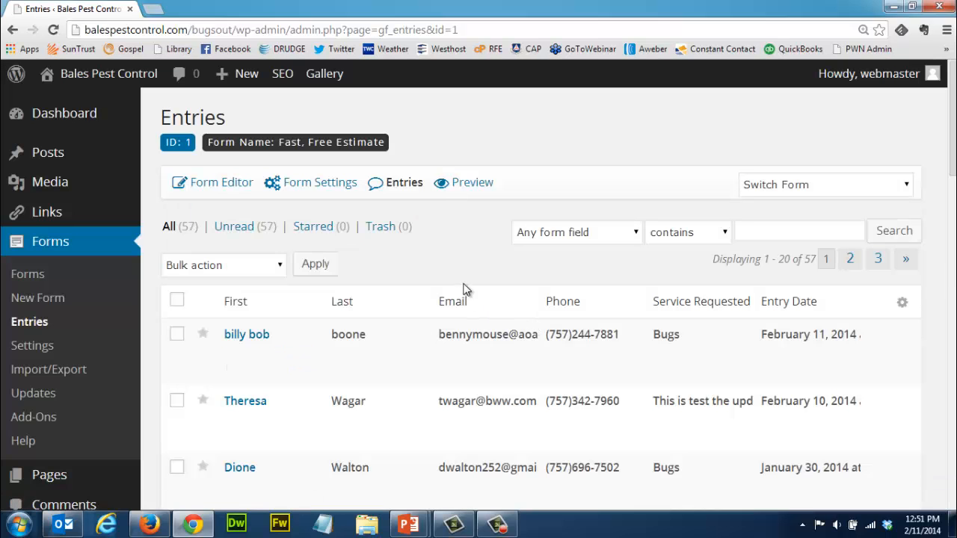